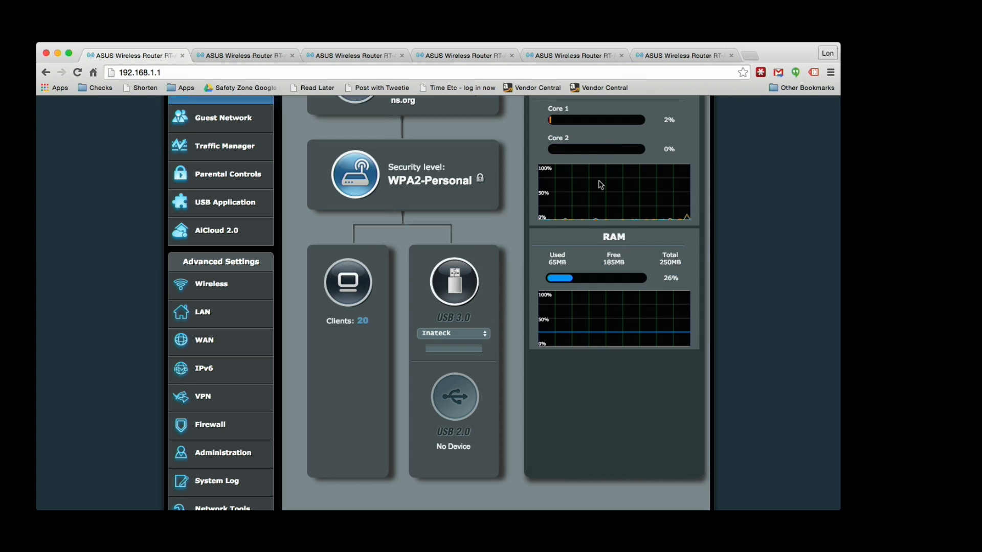
mouse_move(581, 160)
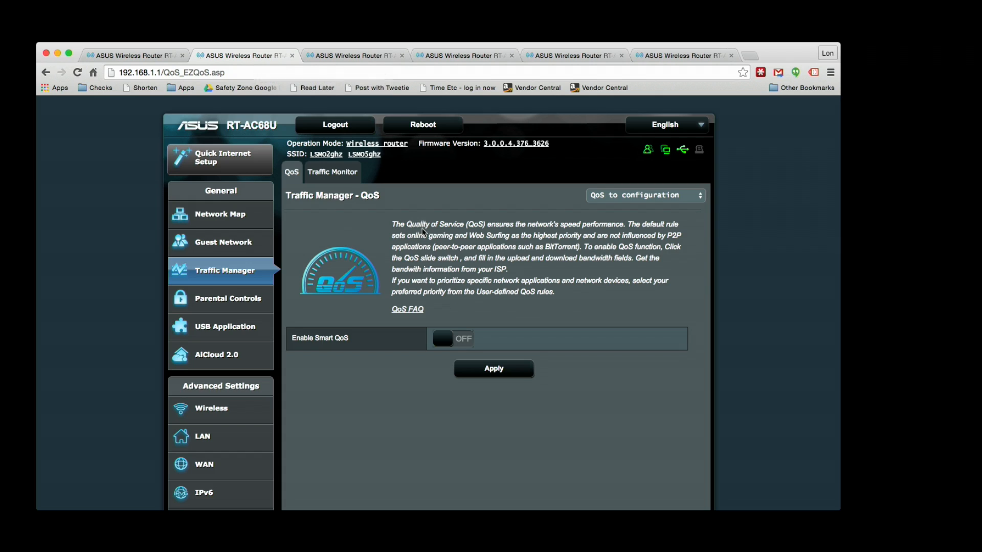
- Switch Enable Smart QoS to ON and show the User-defined QoS rules list
left_click(452, 338)
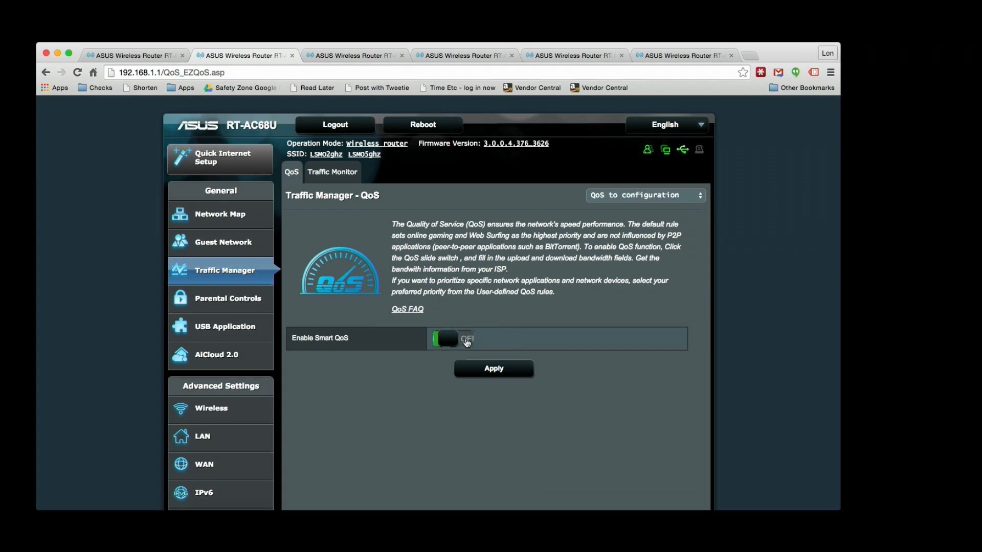
left_click(451, 339)
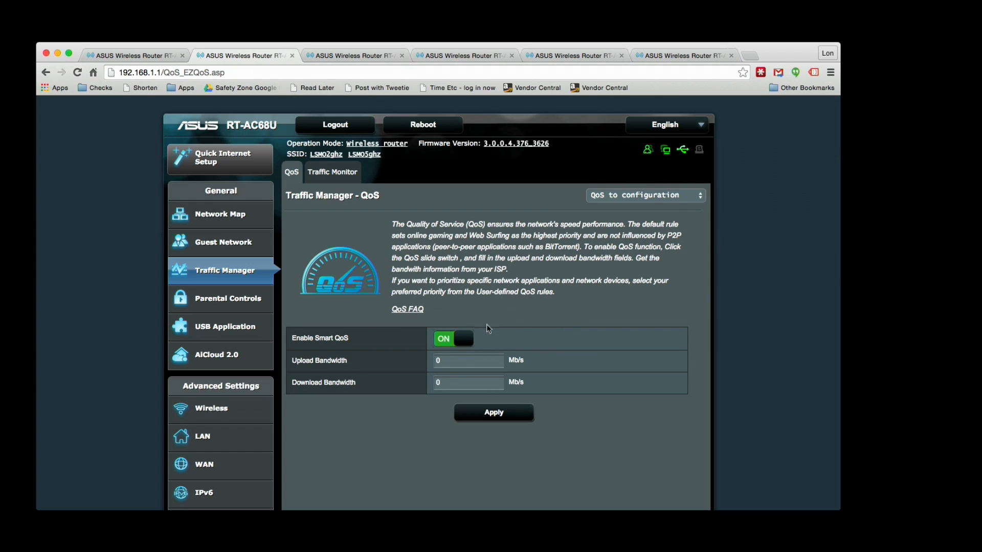
mouse_move(592, 257)
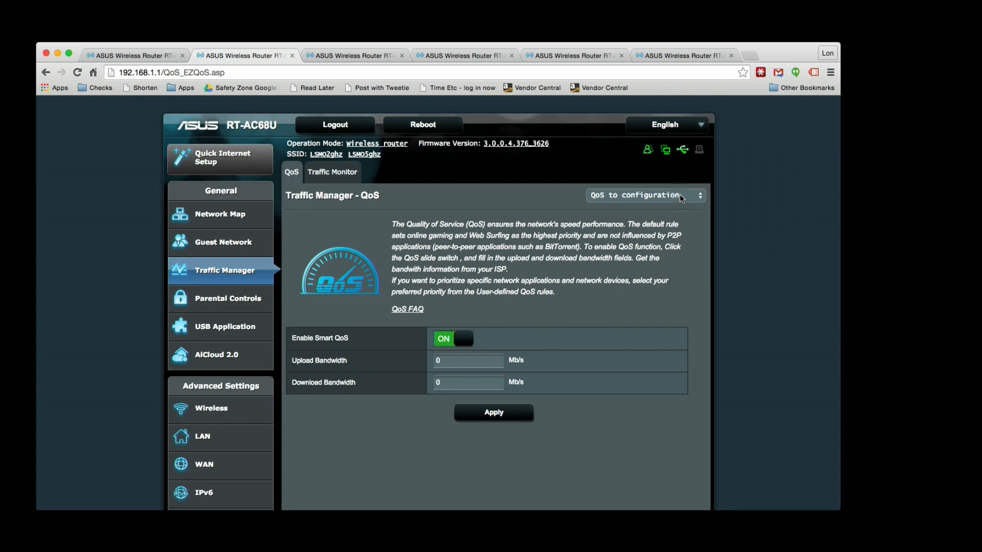
left_click(646, 195)
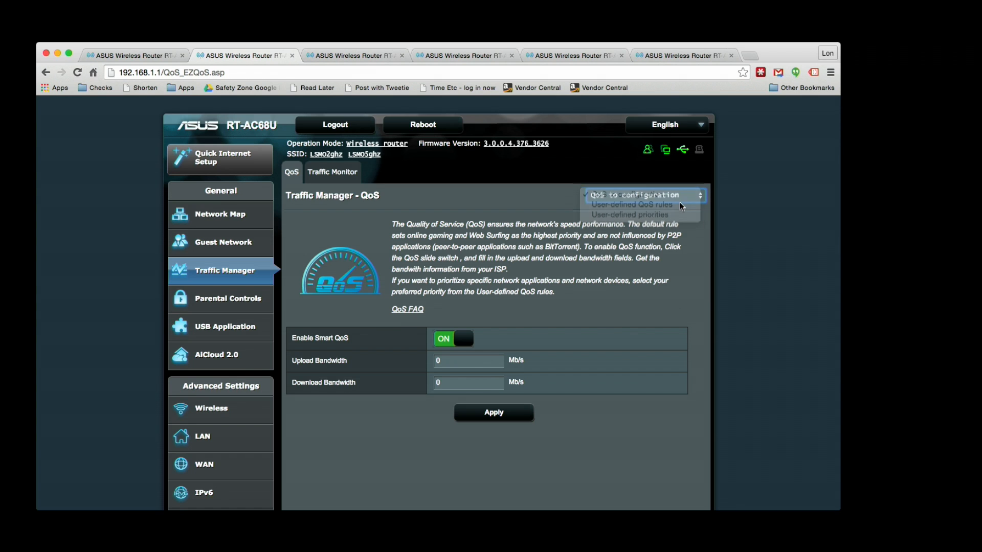
left_click(631, 205)
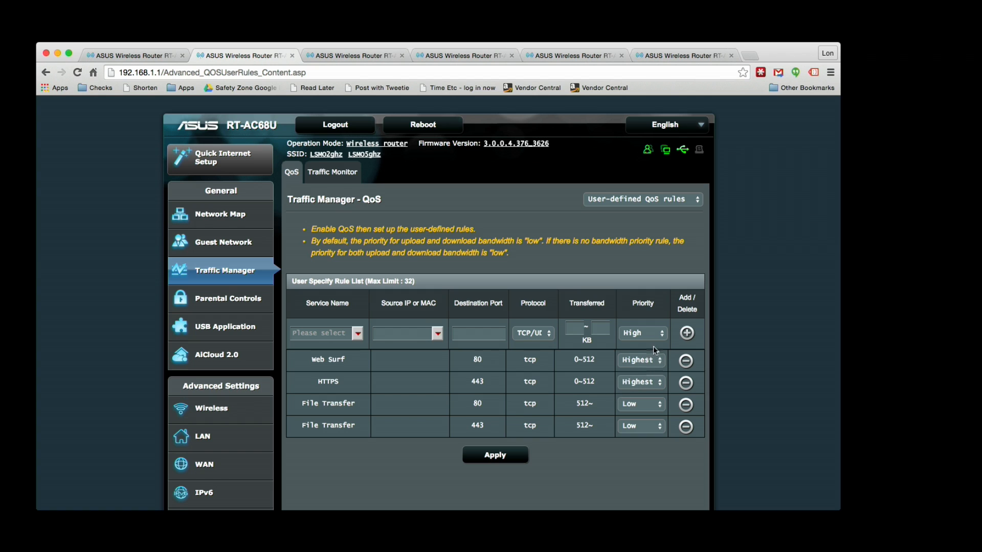
- View the User-defined priorities bandwidth limits, then move to the Traffic Monitor page
left_click(641, 200)
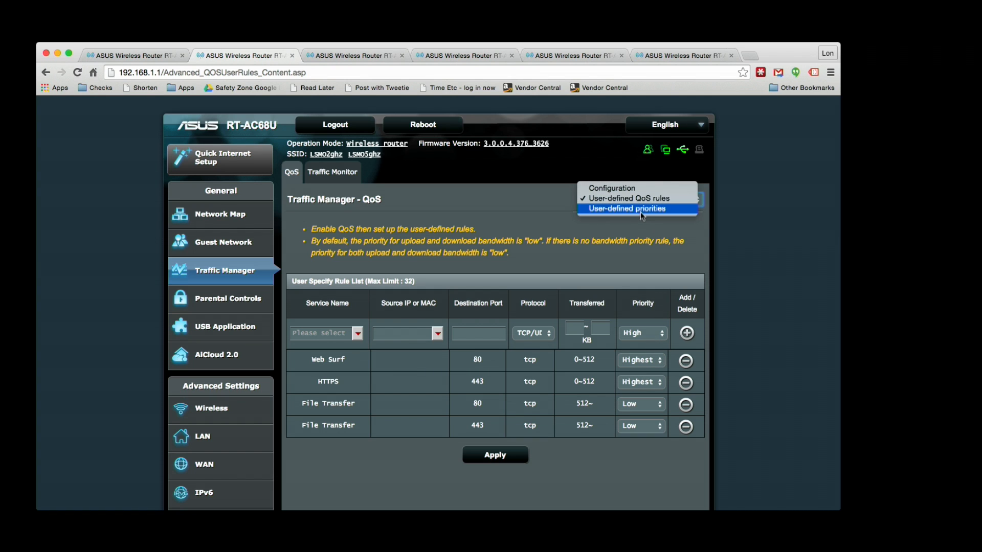
left_click(628, 208)
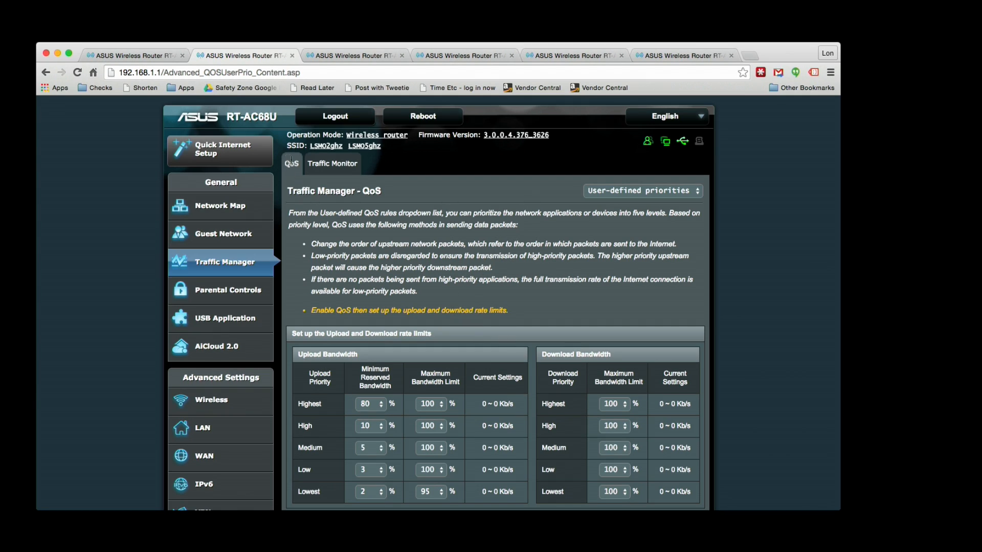
left_click(333, 164)
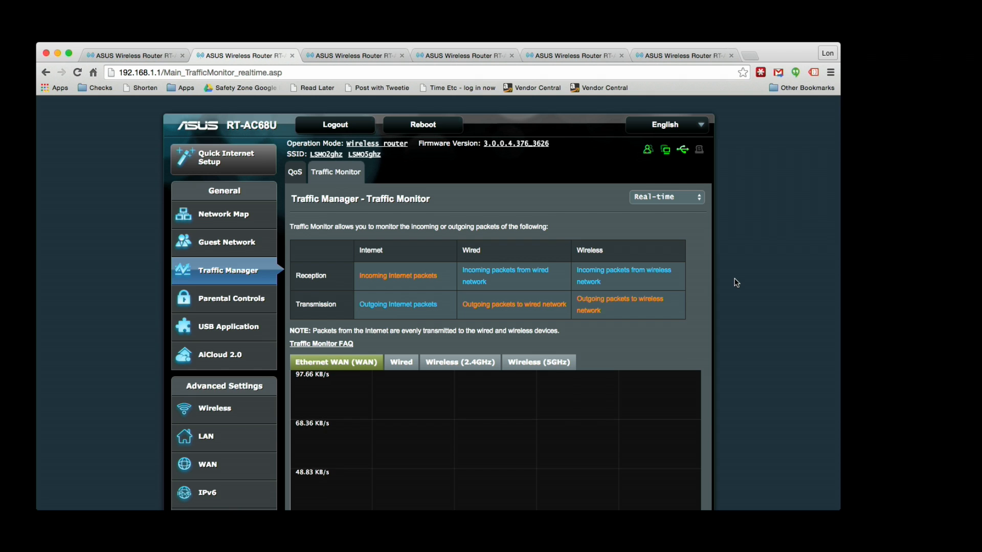
- Switch the real-time traffic graph to the Wired connection view
scroll("down", 3)
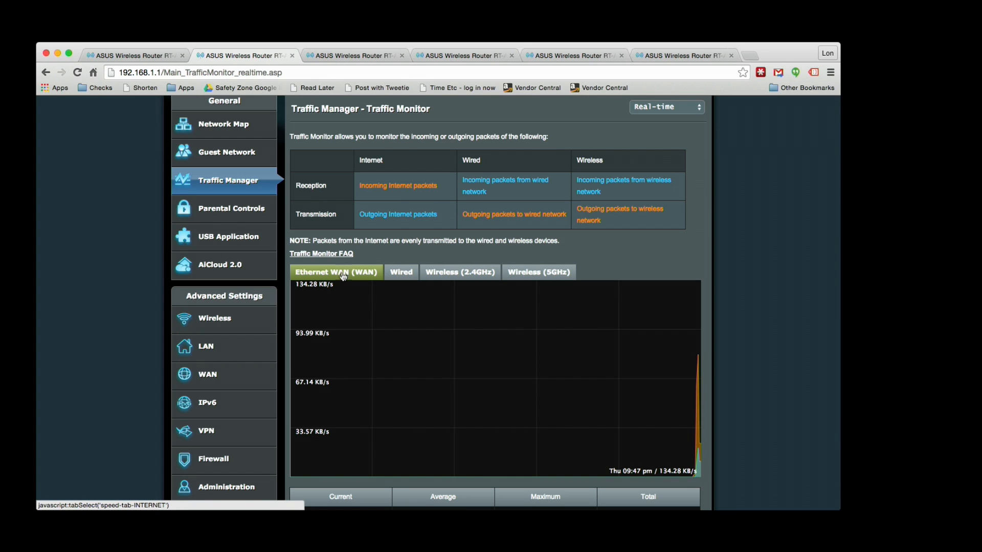
left_click(401, 272)
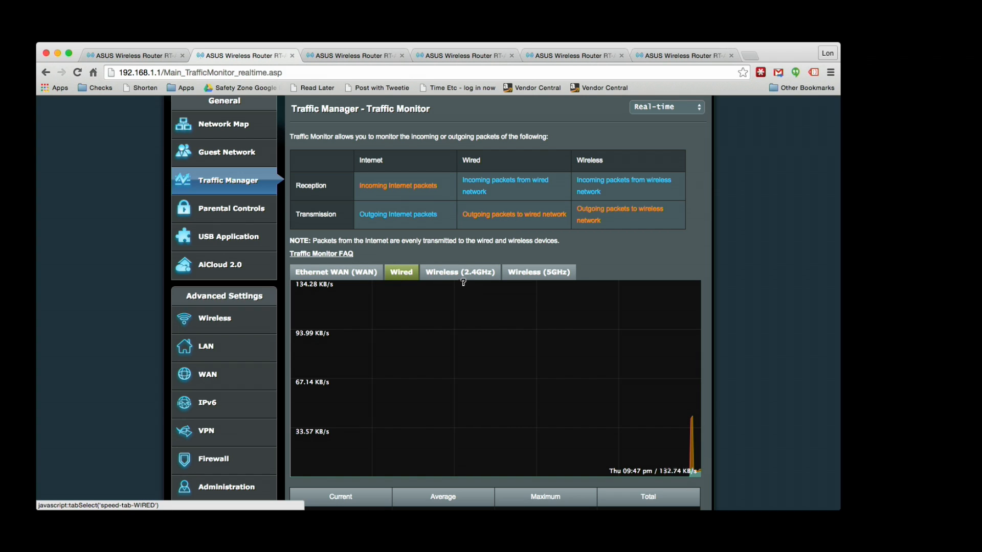
left_click(460, 274)
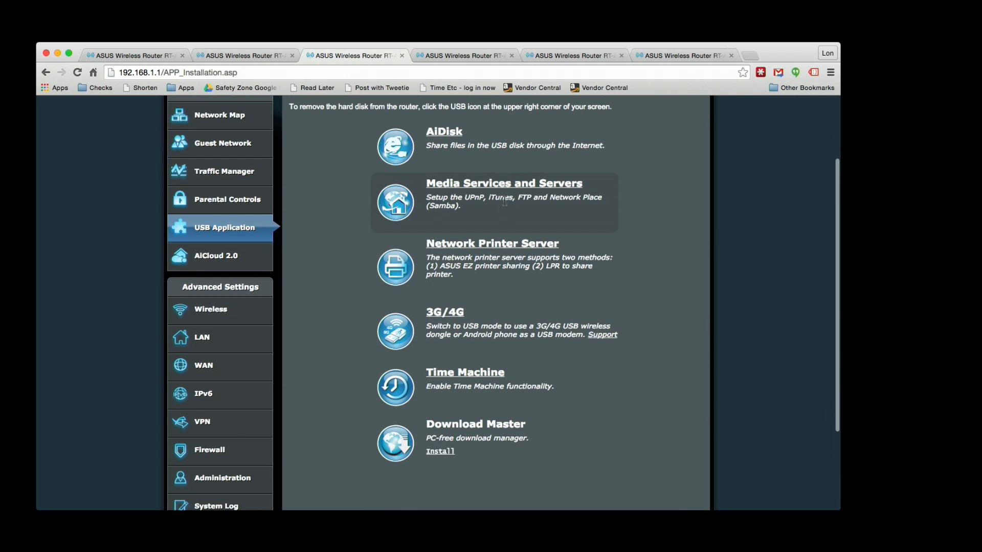
mouse_move(450, 140)
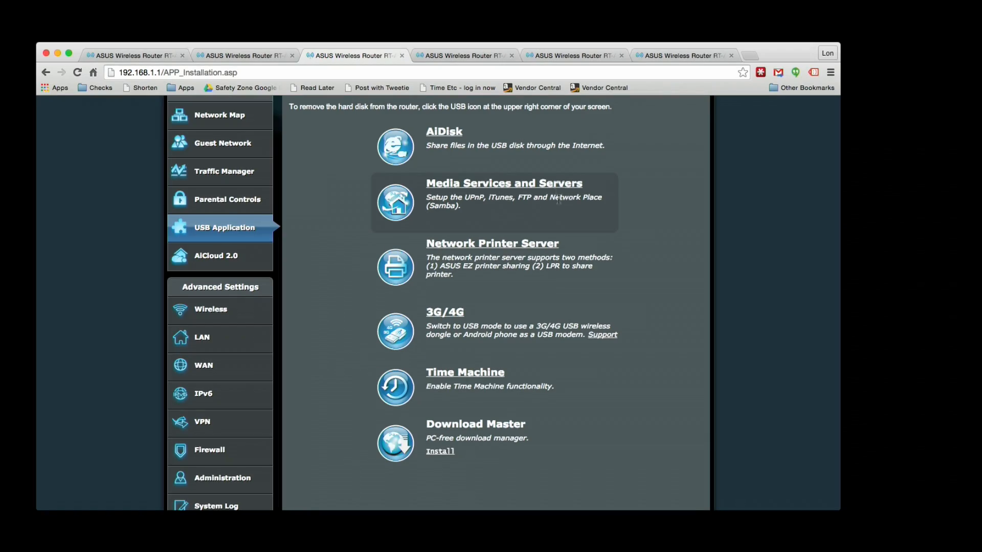
- Review the USB Application services from Media Services and FTP down to Download Master
double_click(523, 200)
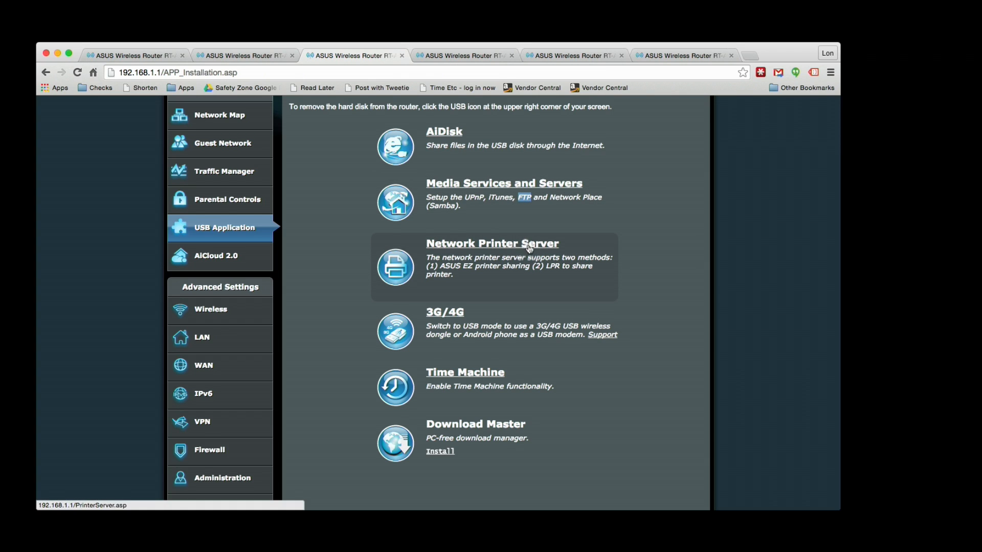
scroll("down", 3)
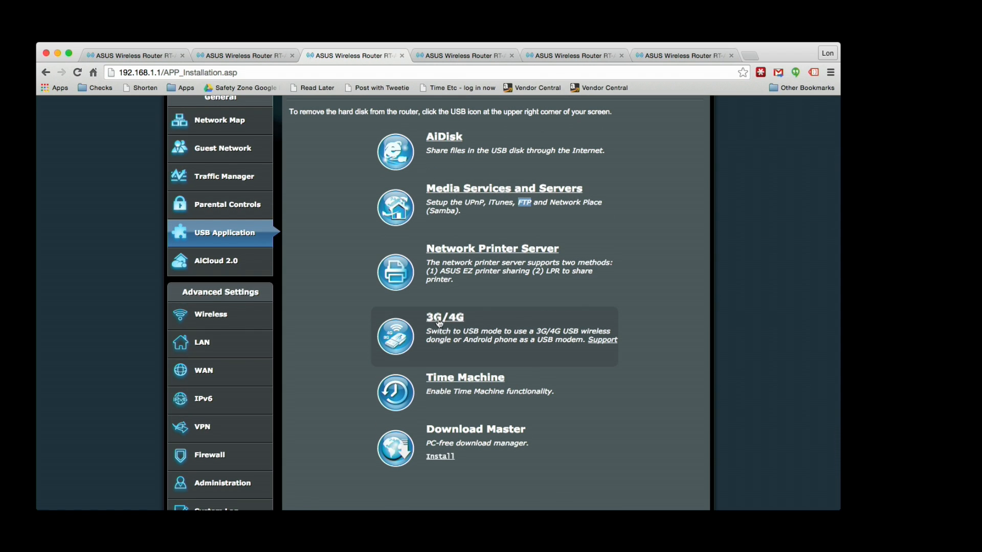
left_click(443, 317)
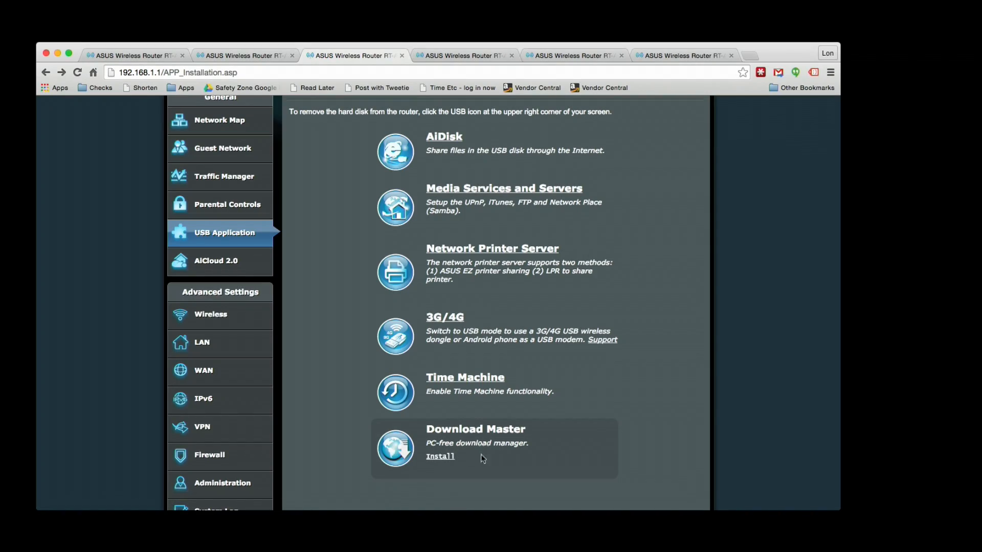
scroll("down", 3)
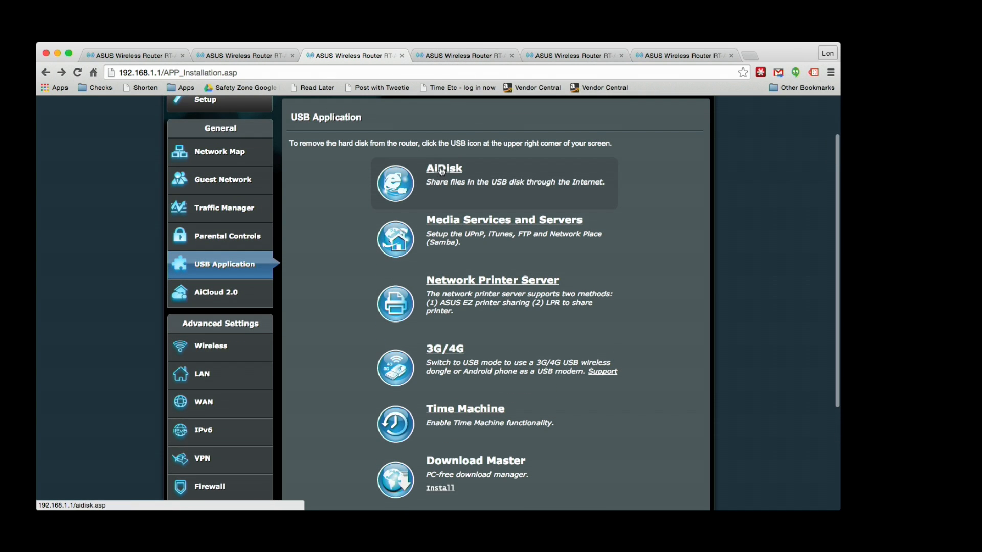
- Look over the WAN internet connection settings and move to the Dual WAN page
left_click(203, 465)
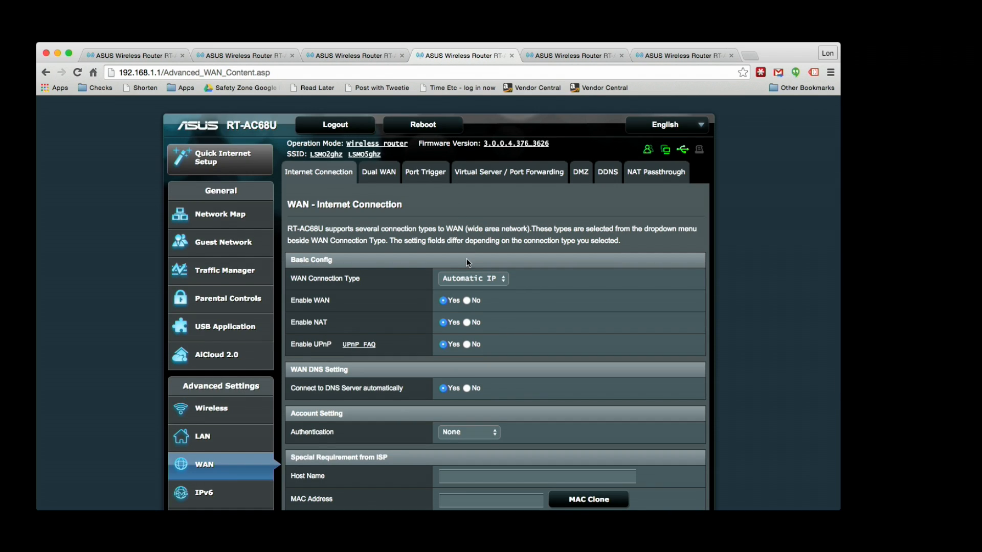
scroll("down", 3)
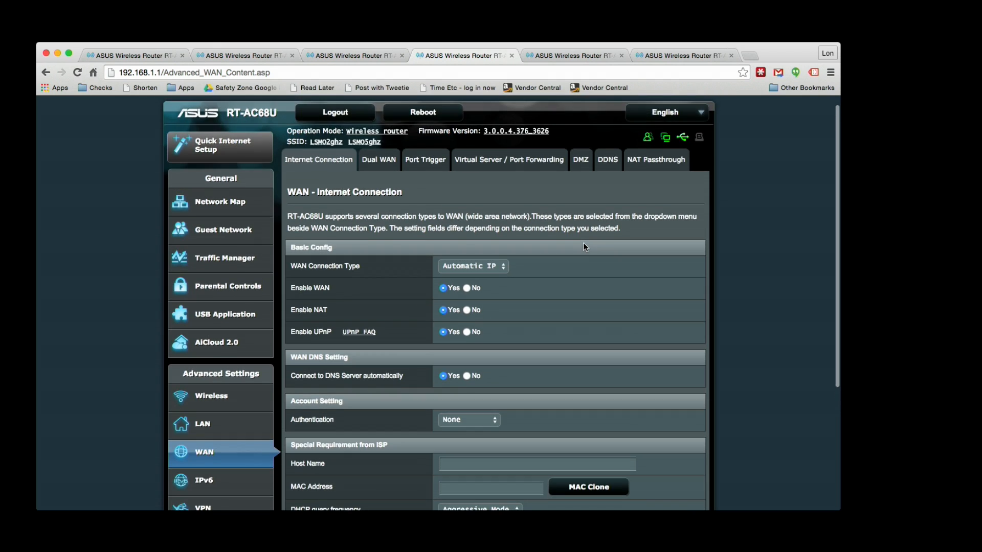
scroll("down", 3)
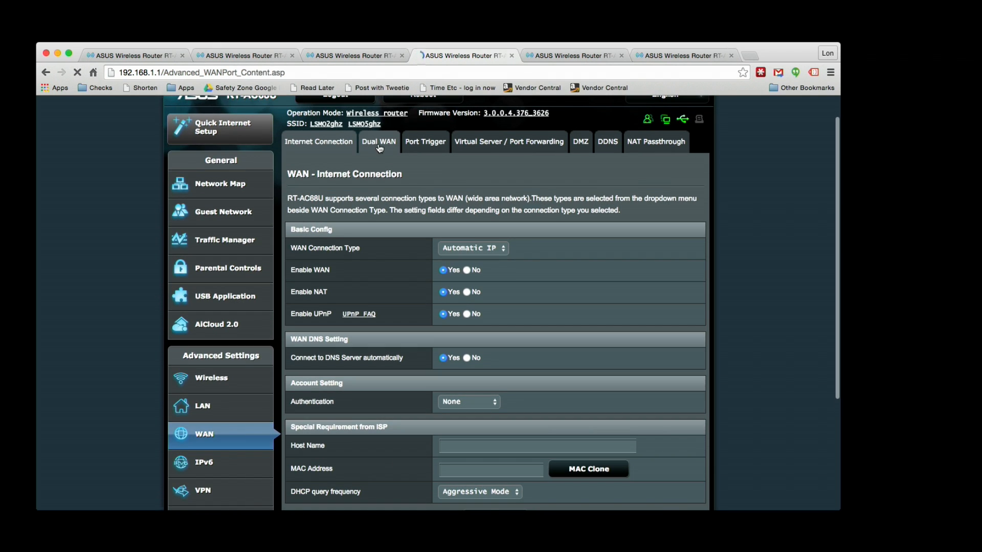
left_click(378, 142)
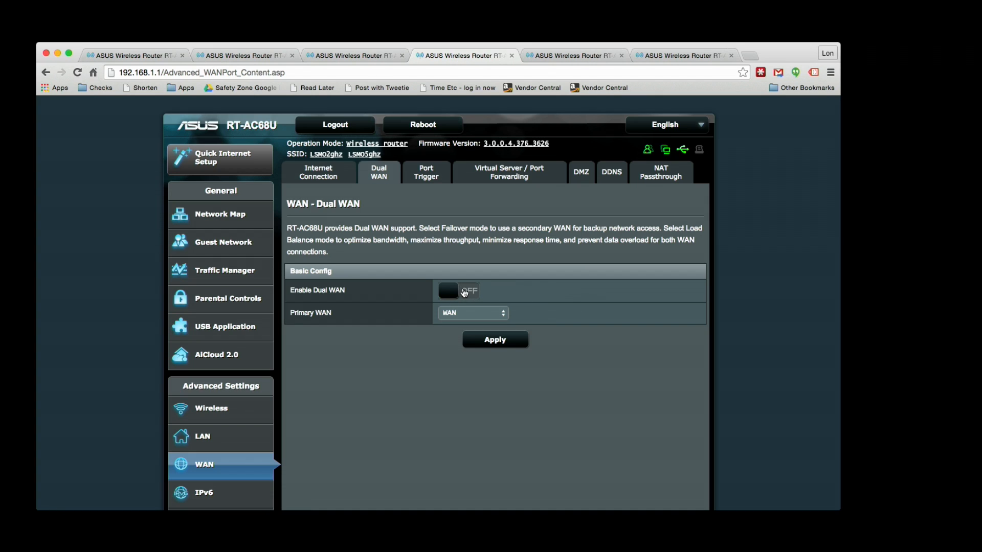
- Turn Dual WAN on with Ethernet LAN Port 1 as secondary WAN in Fail Over mode
left_click(458, 291)
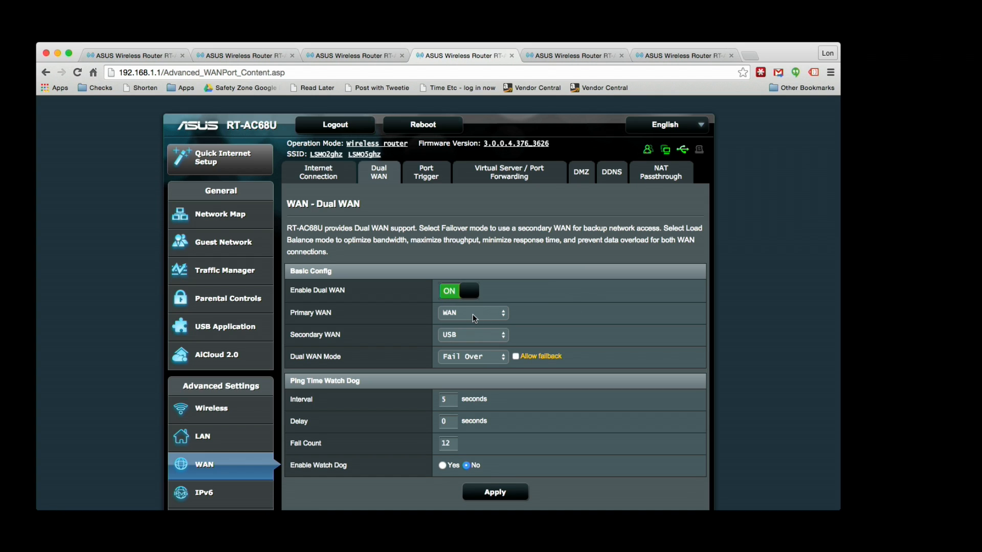
left_click(472, 335)
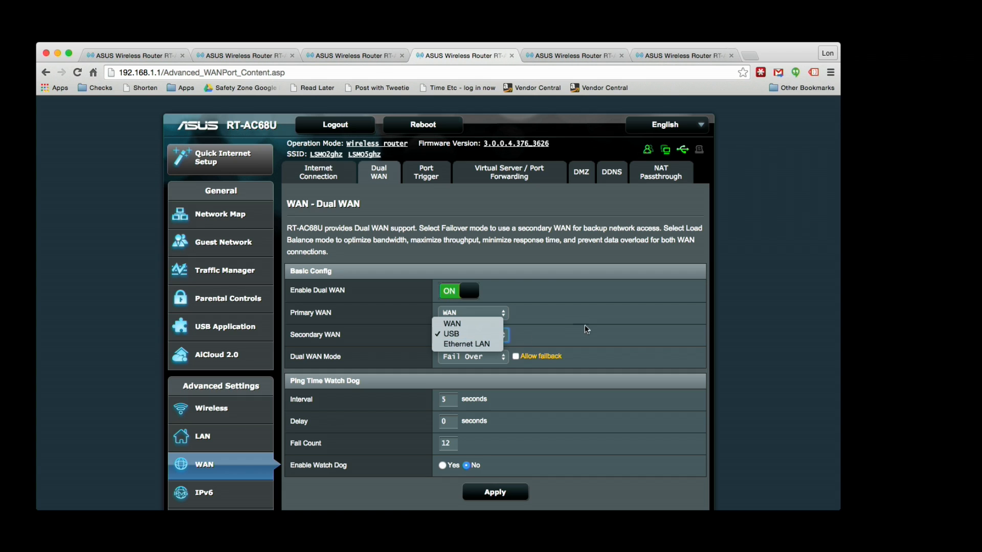
left_click(466, 344)
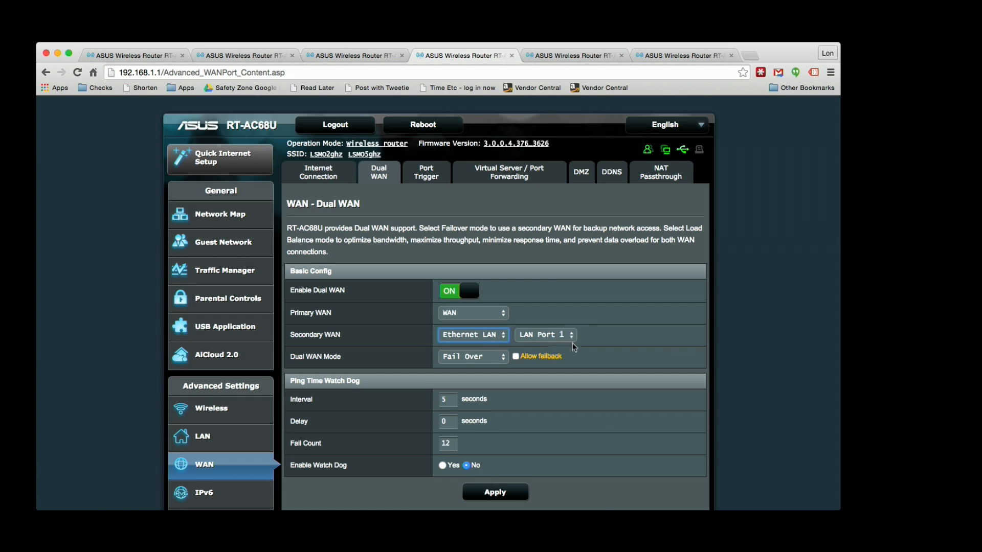
scroll("down", 3)
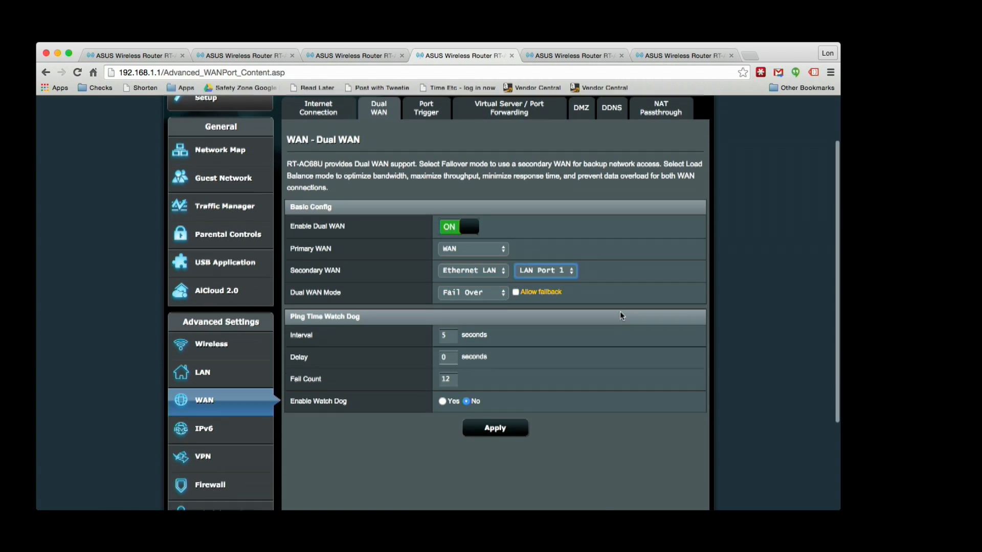
scroll("down", 3)
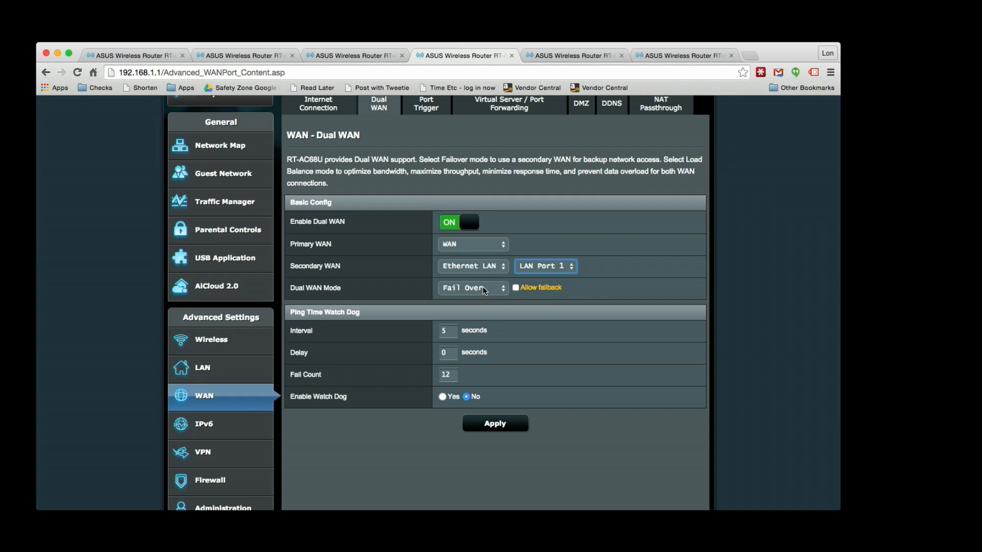
left_click(471, 287)
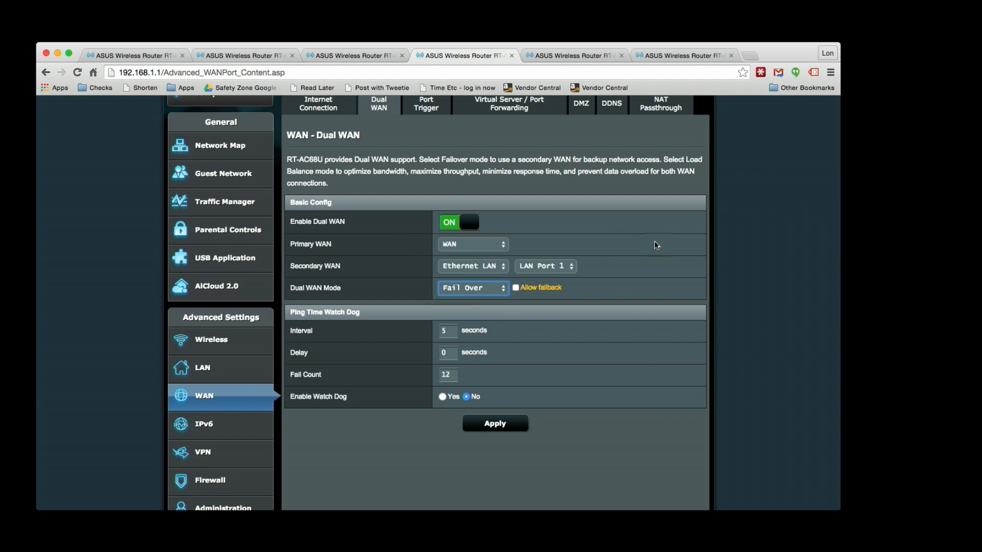
mouse_move(605, 341)
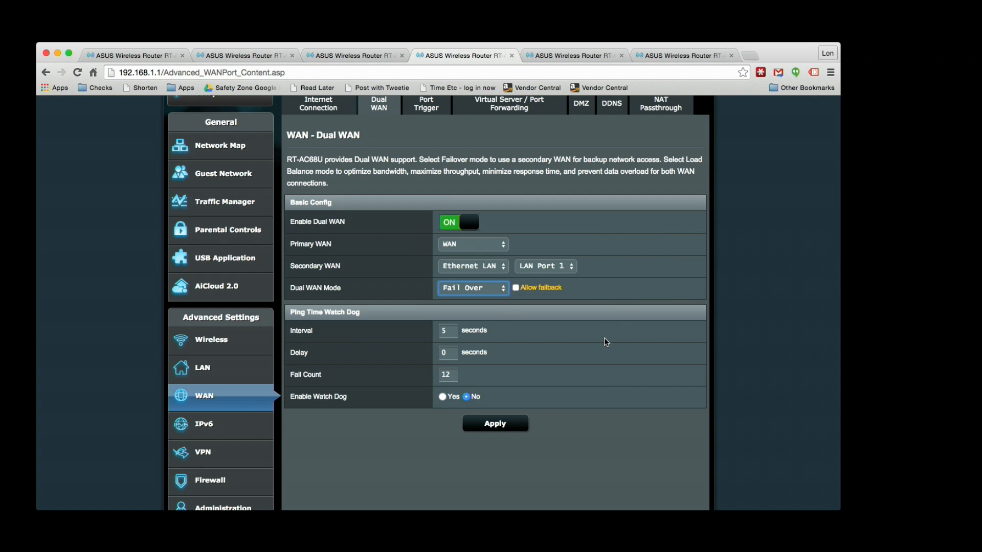
- Move on to the VPN Server settings page
scroll("down", 3)
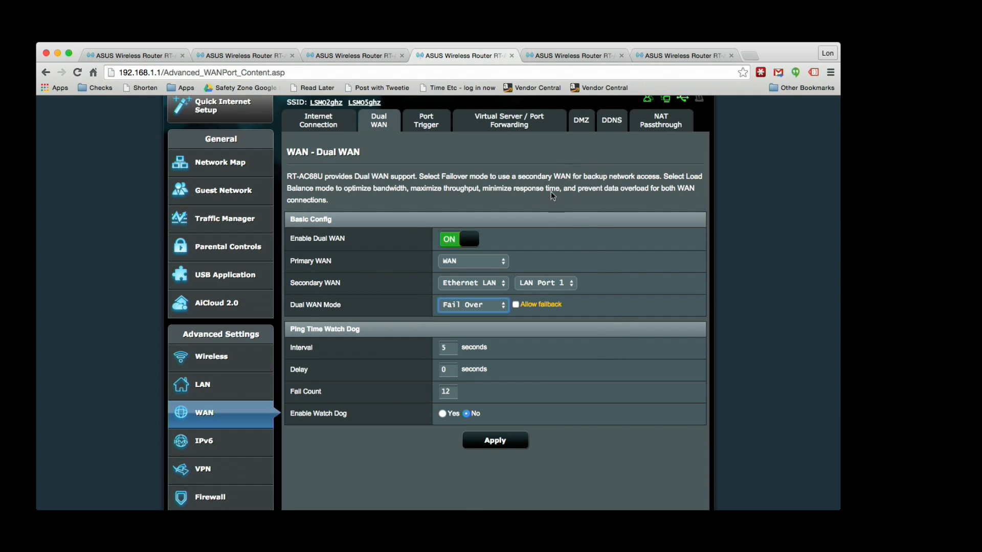
left_click(458, 238)
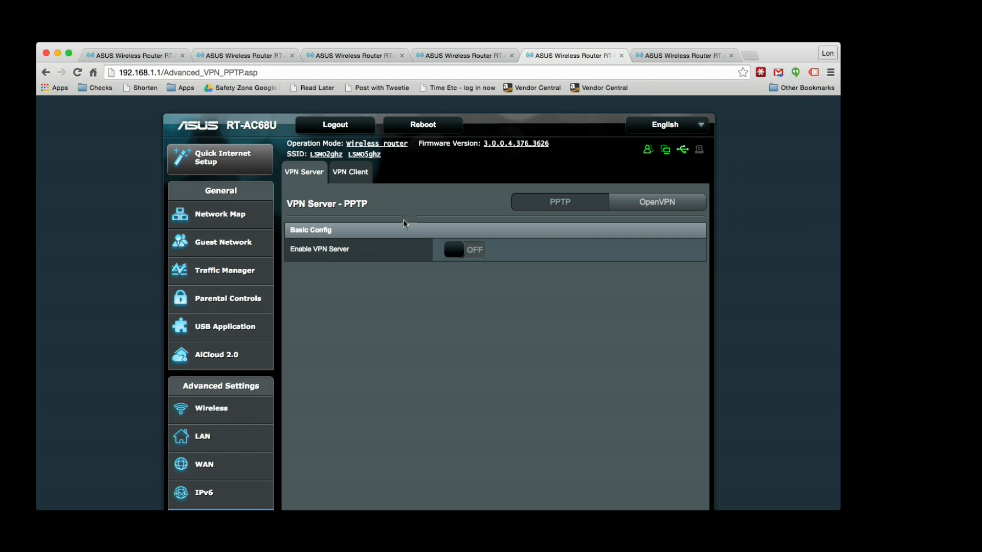
mouse_move(359, 214)
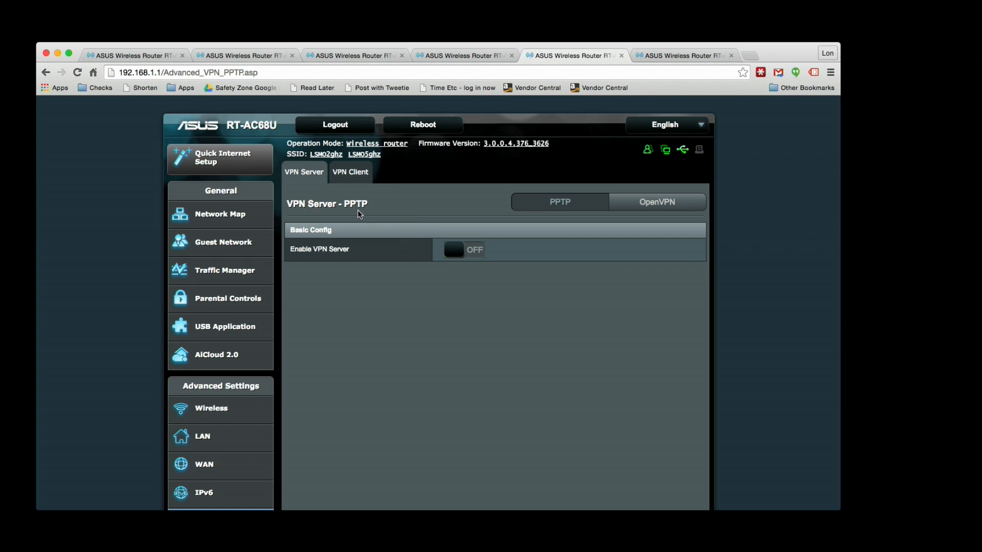
mouse_move(359, 190)
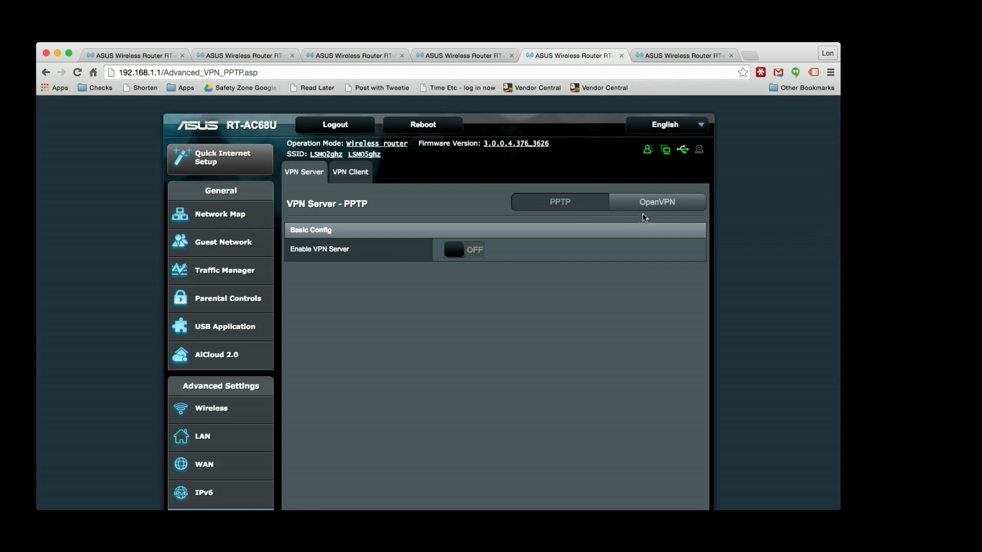
- Switch from the PPTP VPN server page to the OpenVPN server settings
left_click(657, 201)
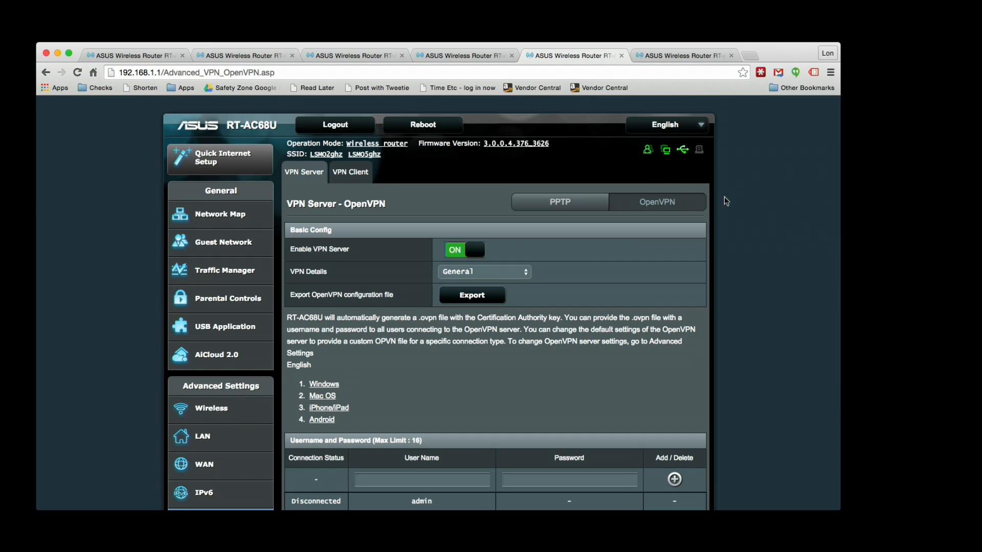
- Scroll the OpenVPN server page down to the Username and Password user table
scroll("down", 3)
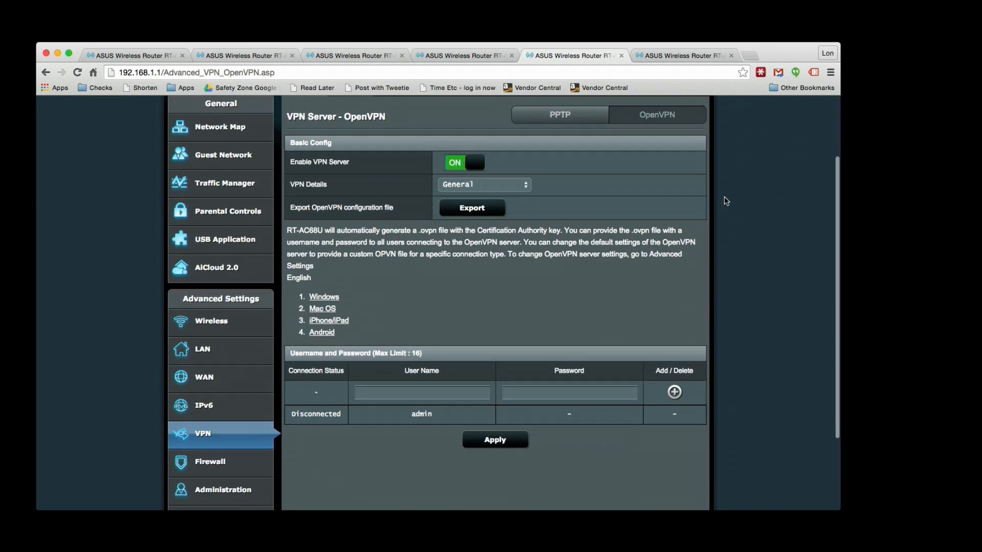
scroll("down", 3)
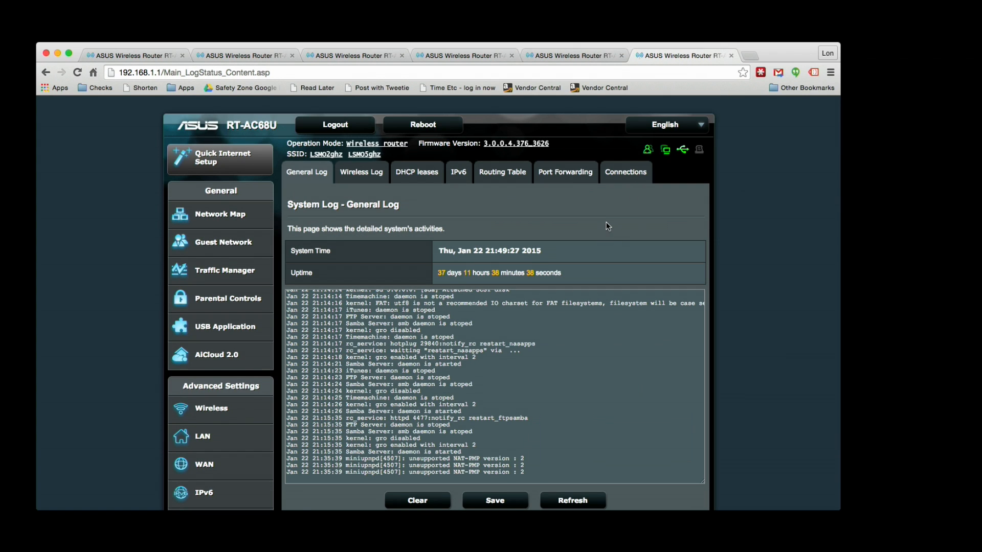
mouse_move(361, 172)
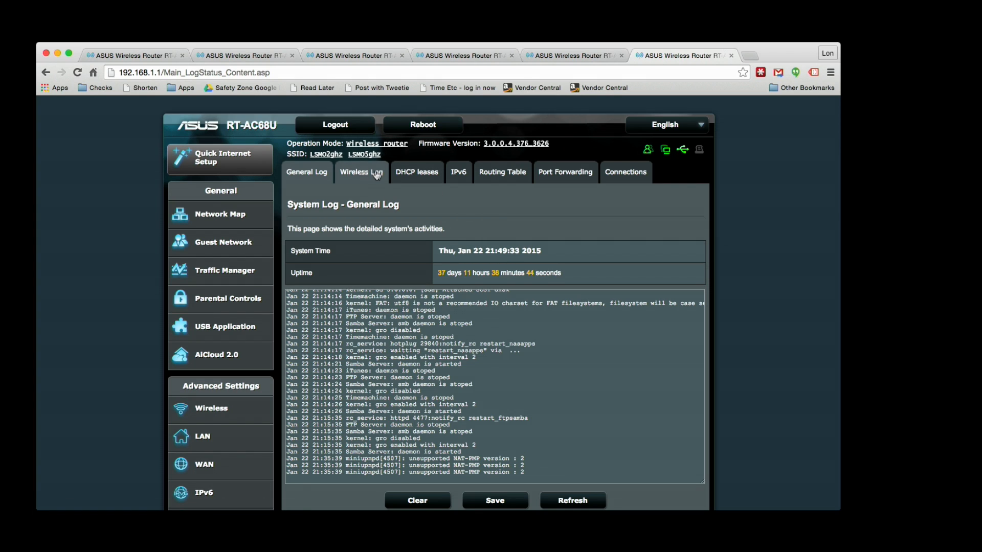
mouse_move(442, 175)
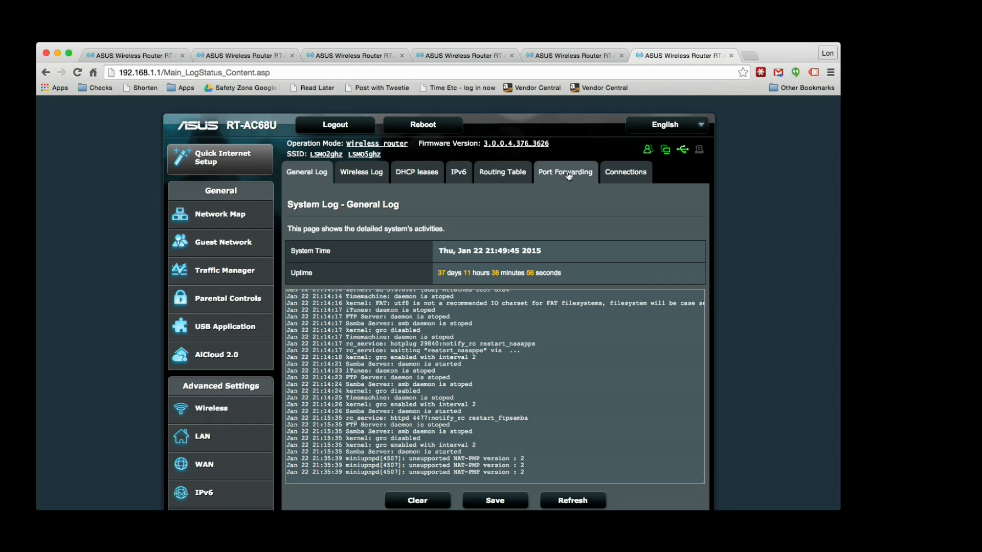
mouse_move(597, 176)
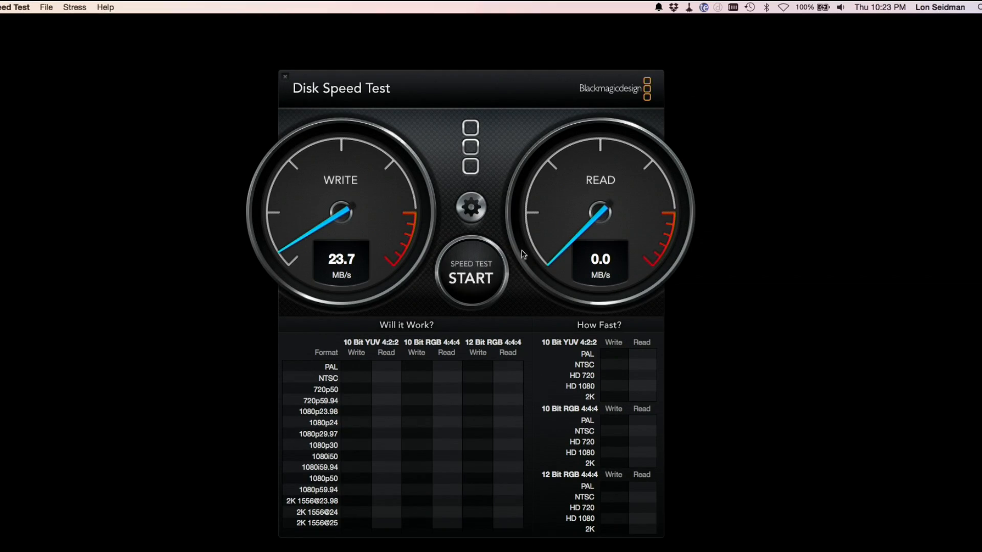
- Run the speed test on the shared drive, getting about 15.8 MB/s write and 44.9 MB/s read
left_click(470, 278)
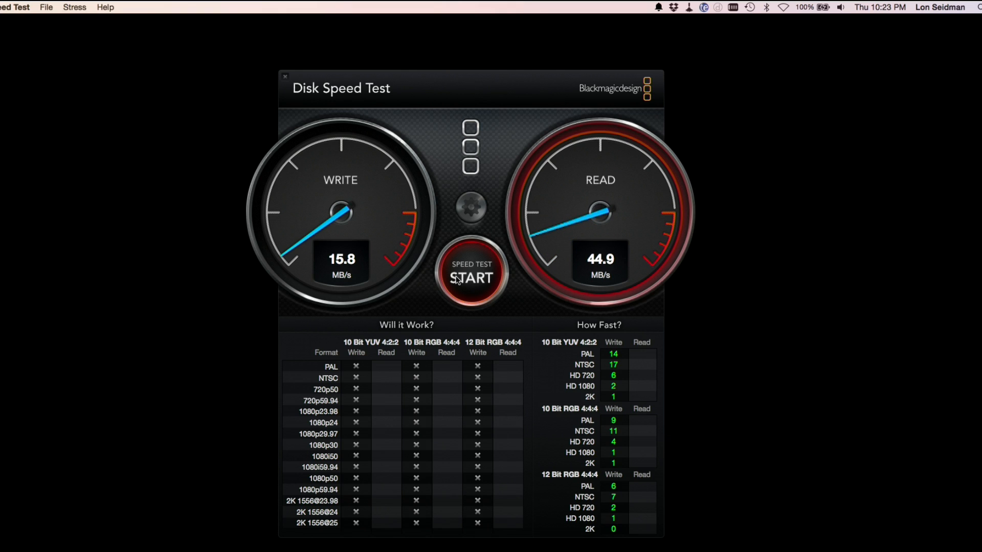
left_click(471, 276)
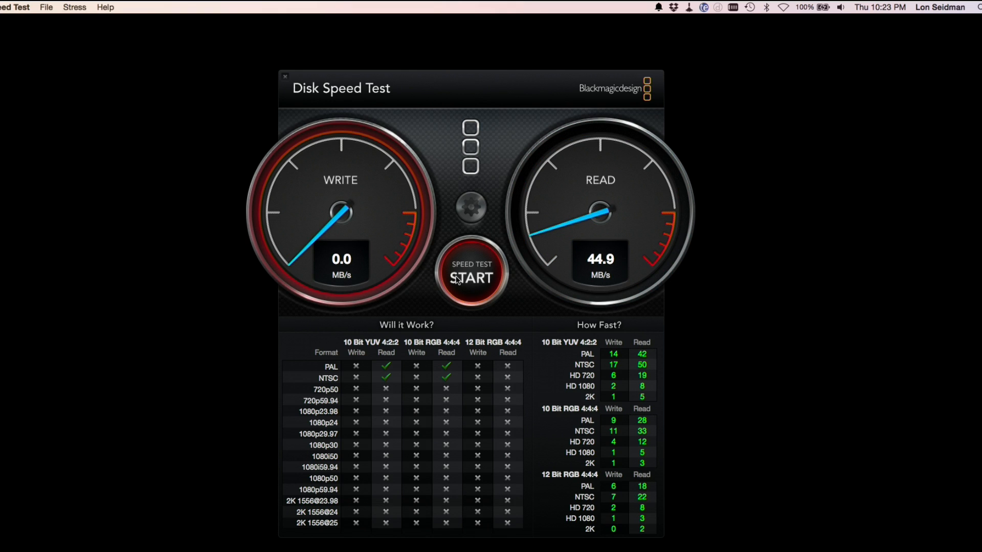